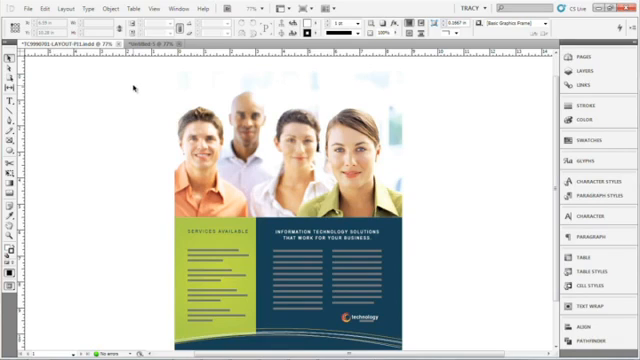
Select the top box over the photo and bring up the Object menu to arrange it.
left_click(270, 130)
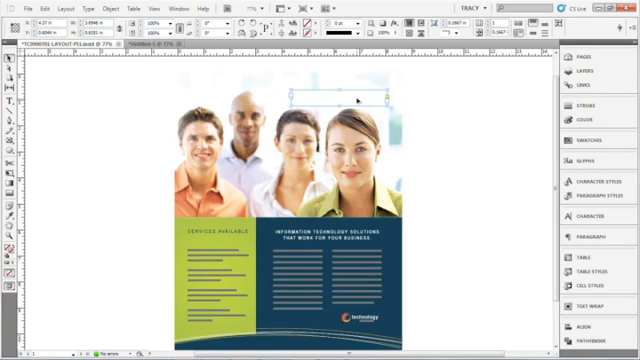
left_click(104, 8)
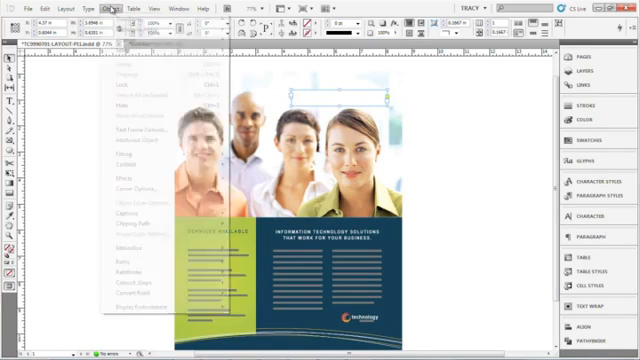